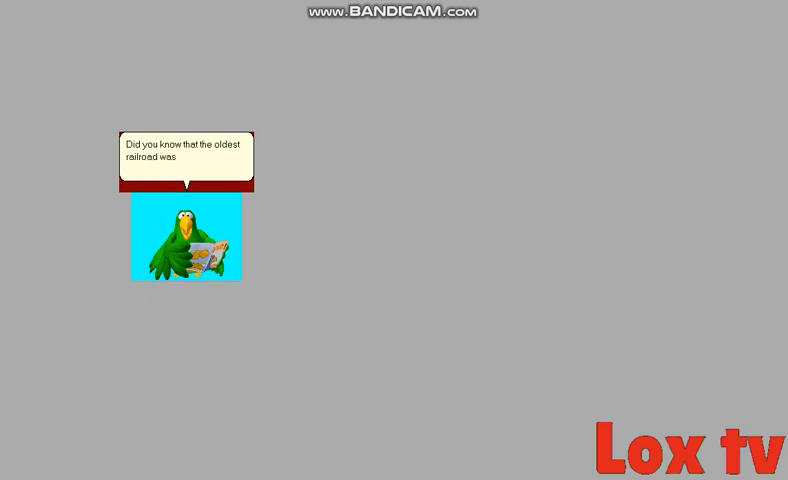
Type 'the 1924 union pacific' as the railroad fact for the agent to speak
{"action": "type", "text": "the 1924 union pacific"}
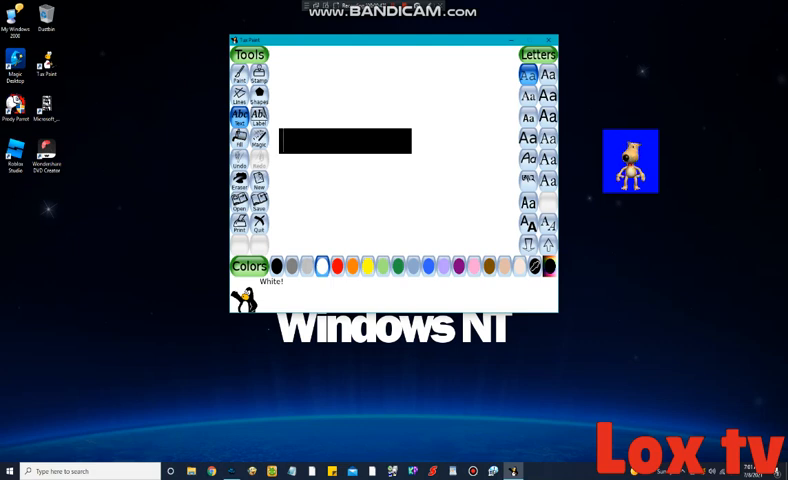
Type the word 'eastender' onto the Tux Paint canvas
{"action": "type", "text": "eastender"}
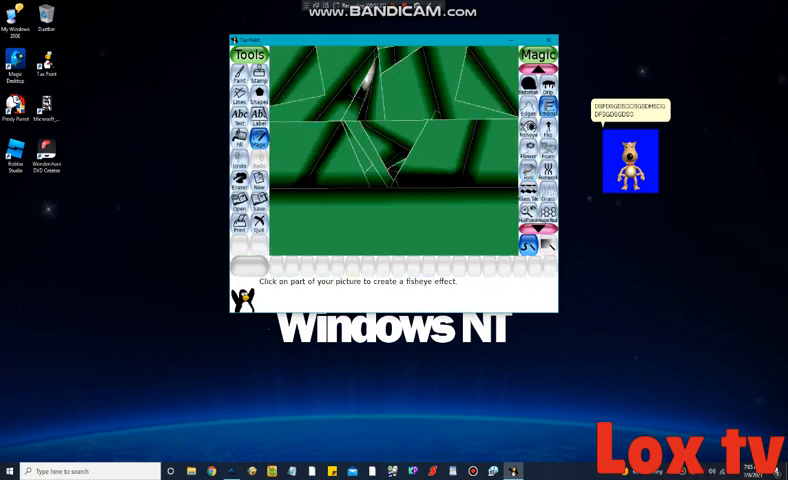
Bulge the upper part of the green picture with a Fisheye distortion
{"action": "left_click", "coordinate": [385, 145]}
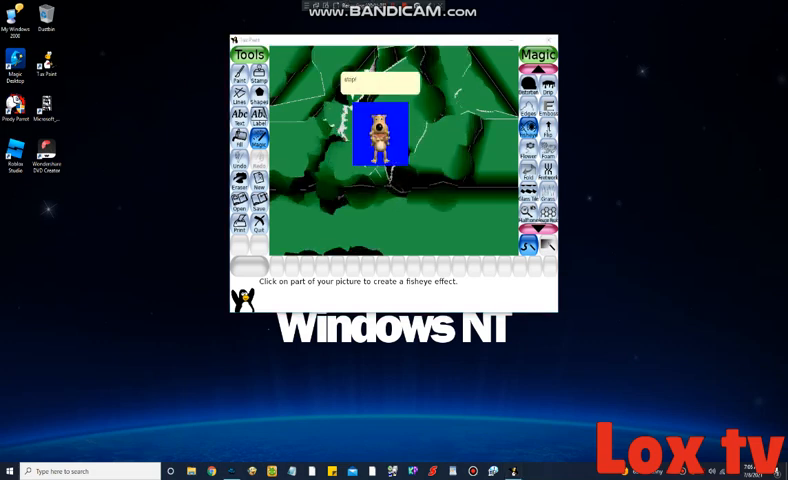
Add a second Fisheye bulge near the top of the green picture
{"action": "left_click", "coordinate": [380, 135]}
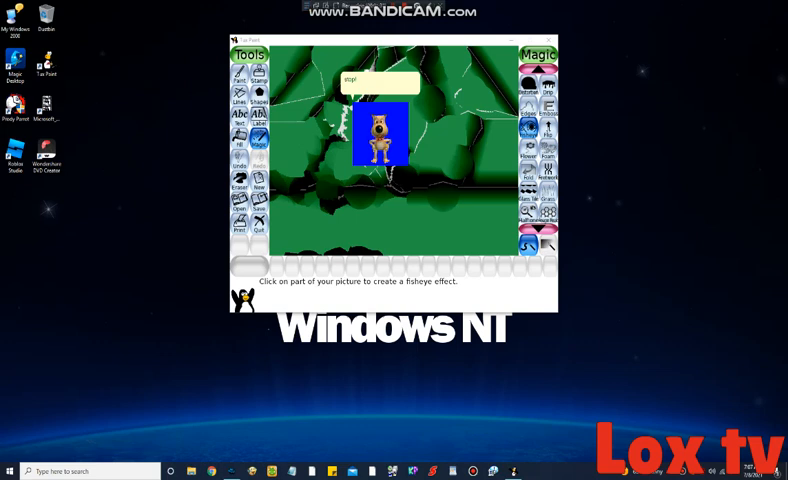